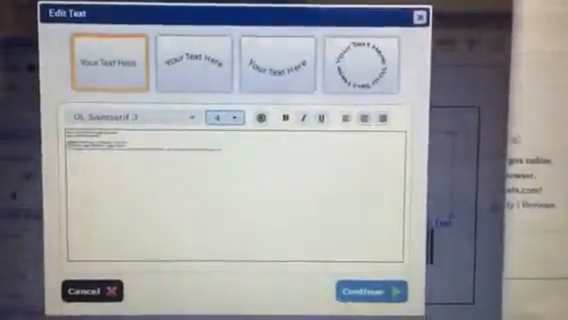
Step: Apply the smaller font size to the cannabis product text, placing it above the barcode
left_click(369, 290)
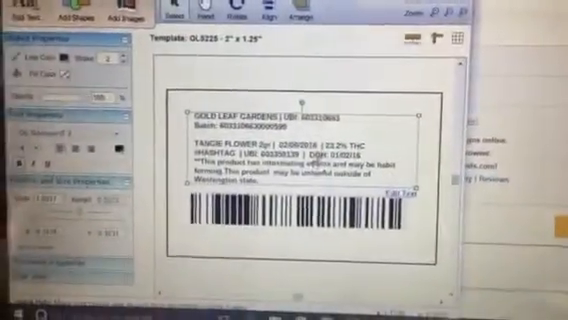